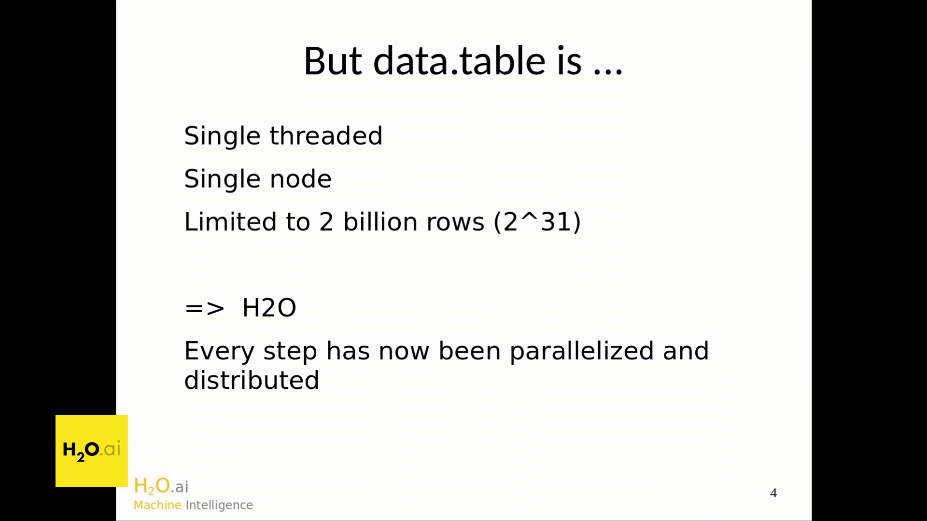
Step: Extend the ssh command to read 'ssh1' while the node network monitors keep running
key(Right)
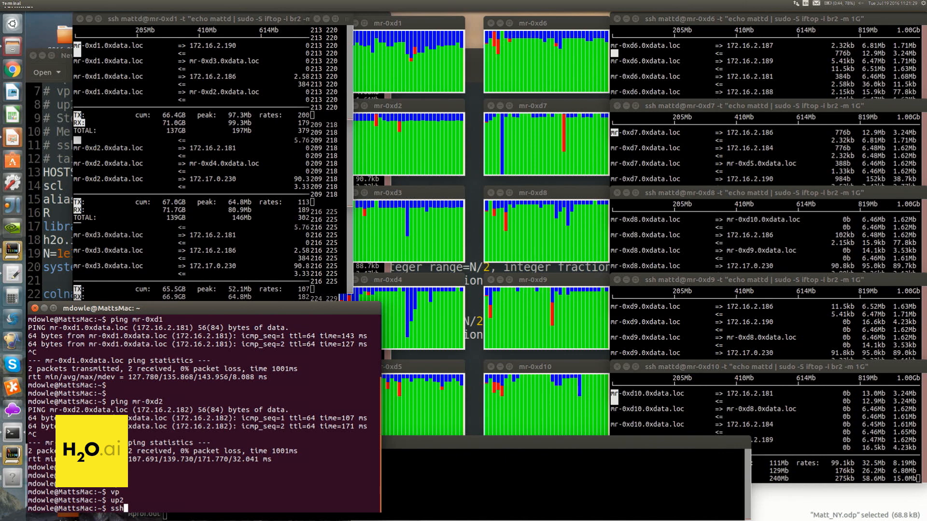
text(1)
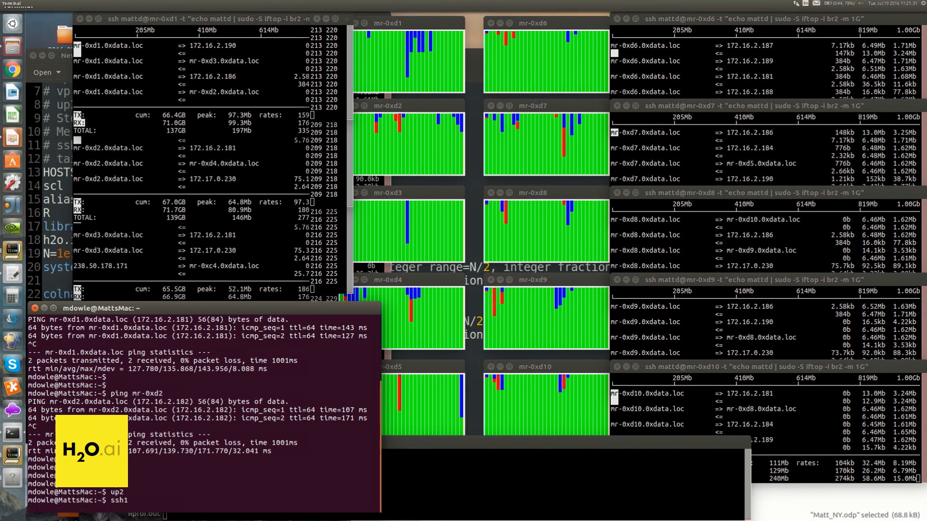